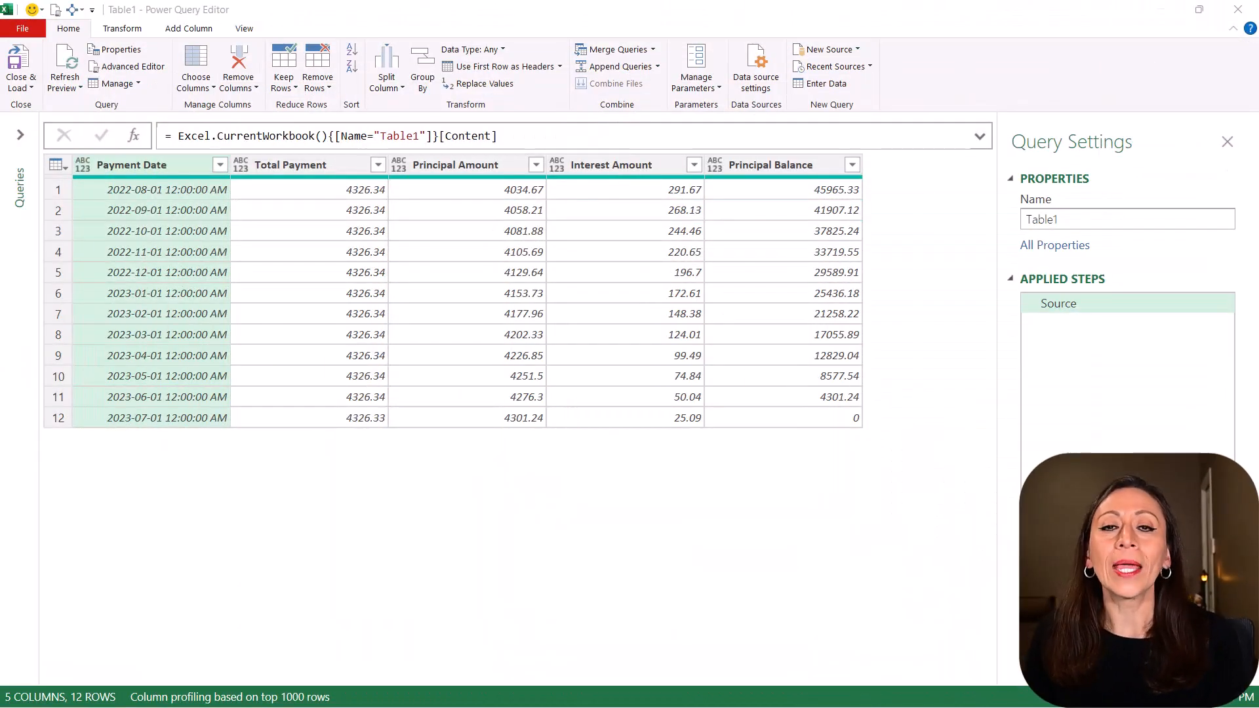
mouse_move(438, 233)
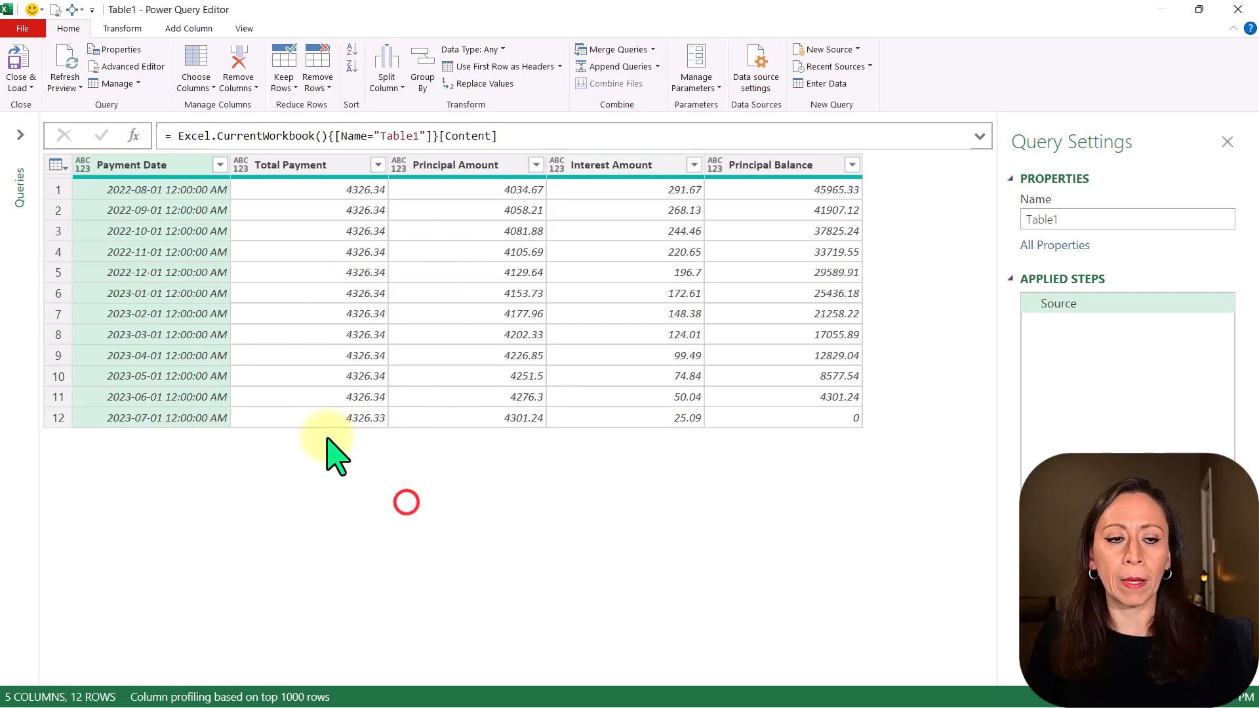
mouse_move(204, 185)
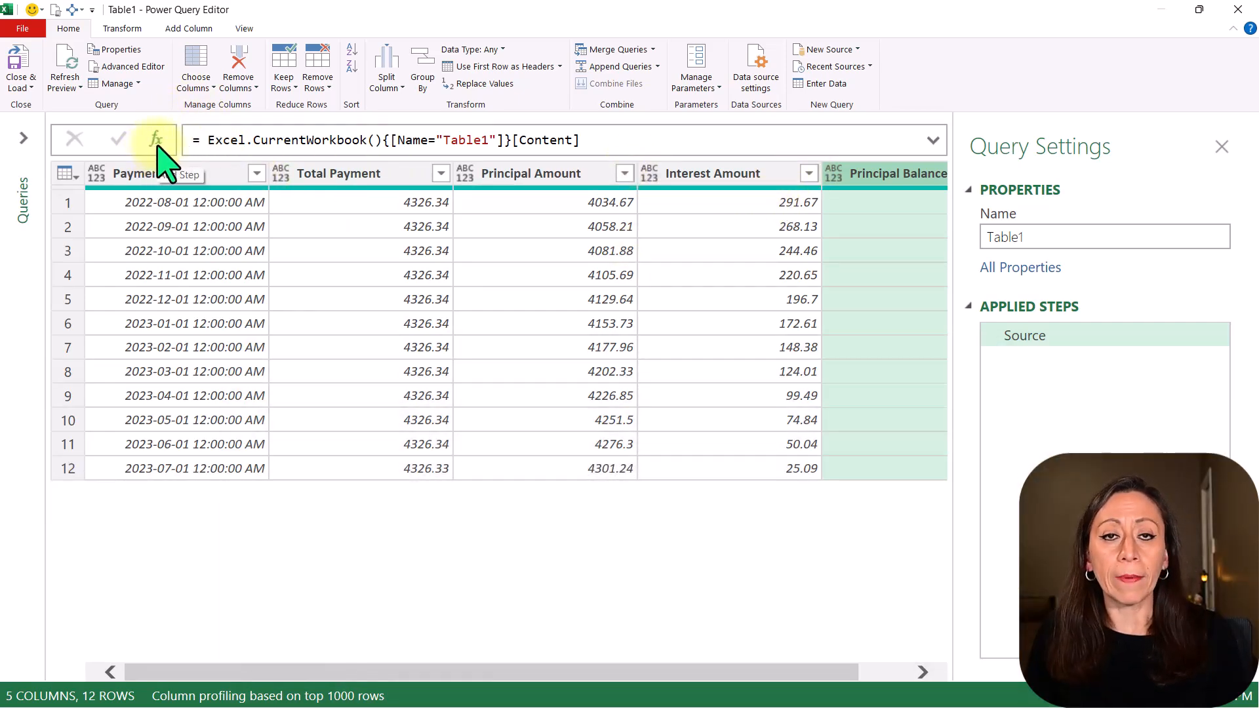
Add a custom step = Table.TransformColumns(Source, {}, Number.From) converting every column to decimals
left_click(158, 140)
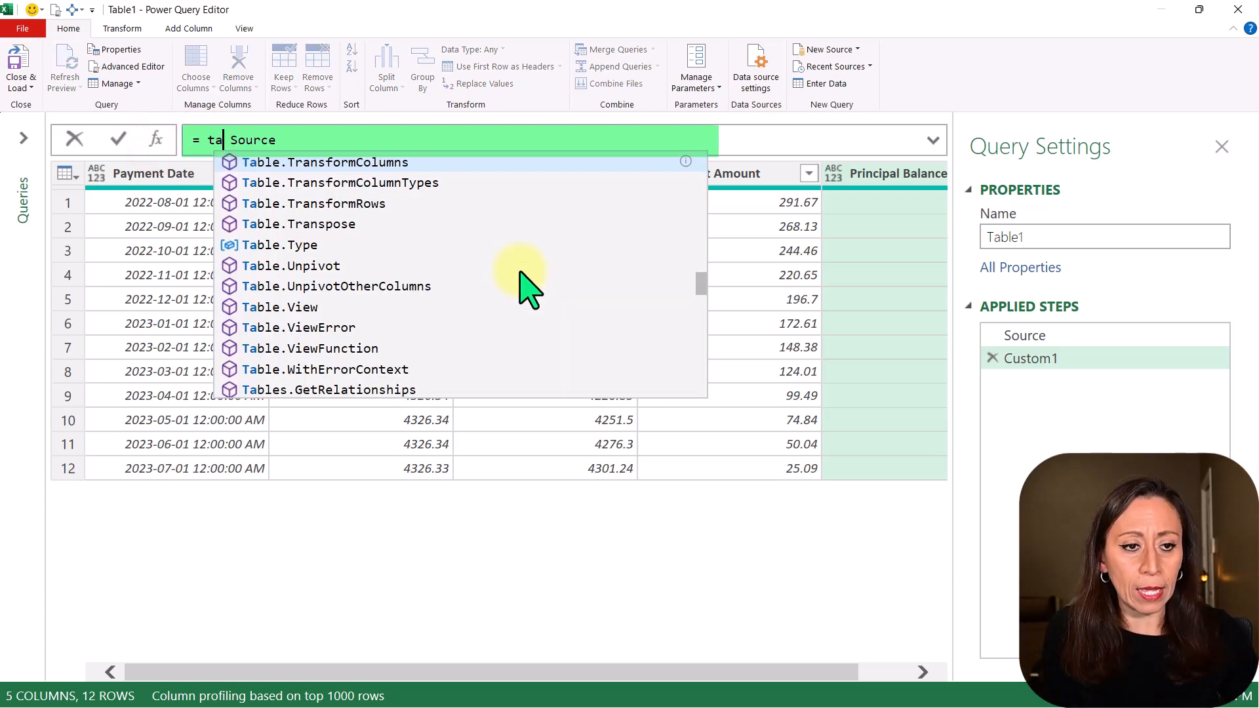
left_click(325, 162)
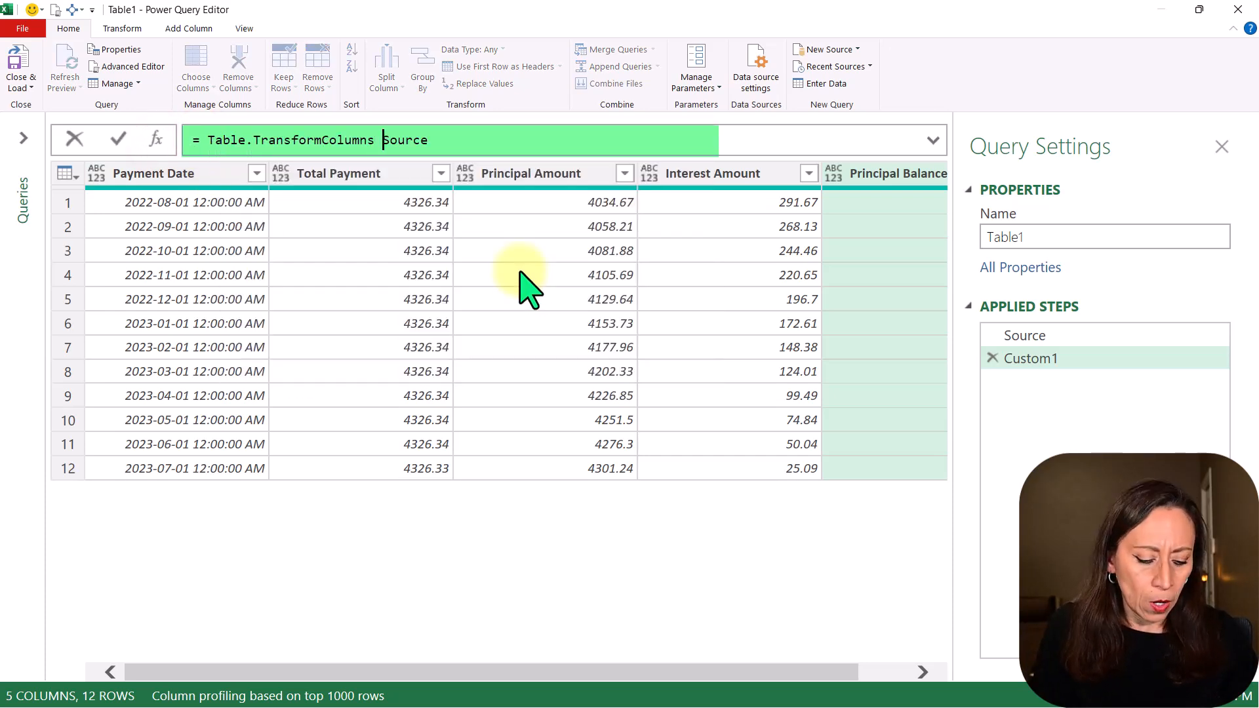
type("(")
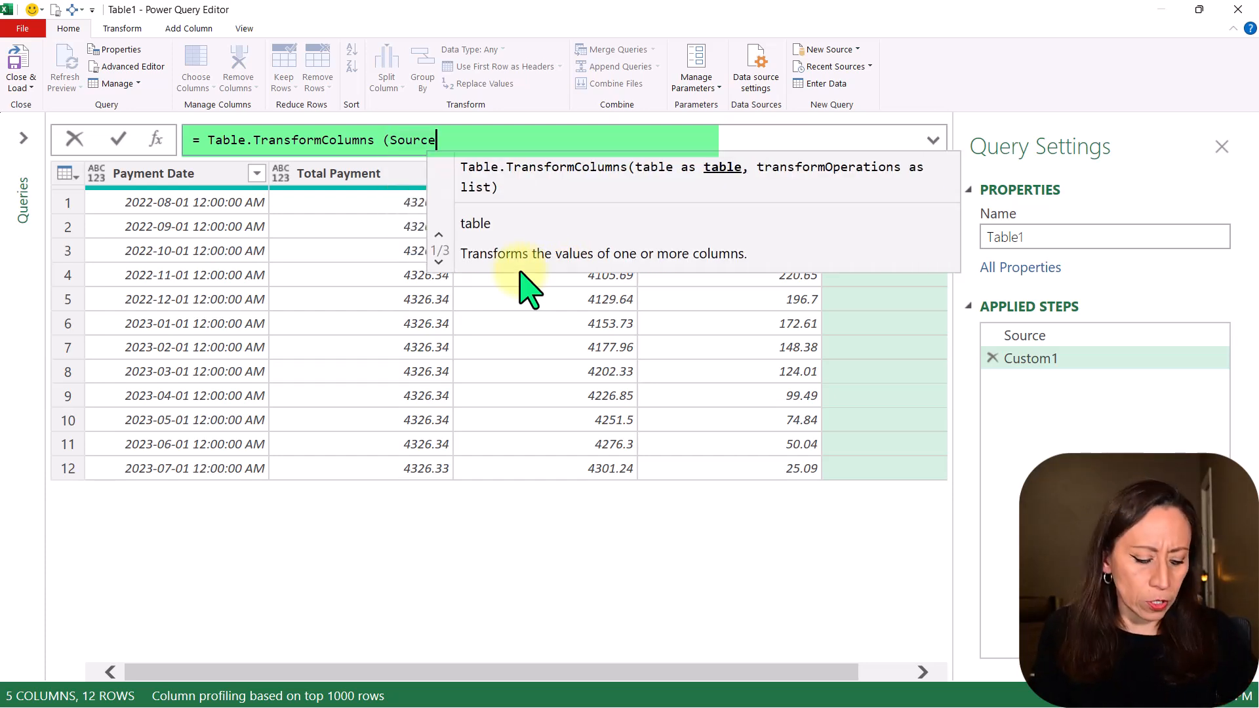
type(",")
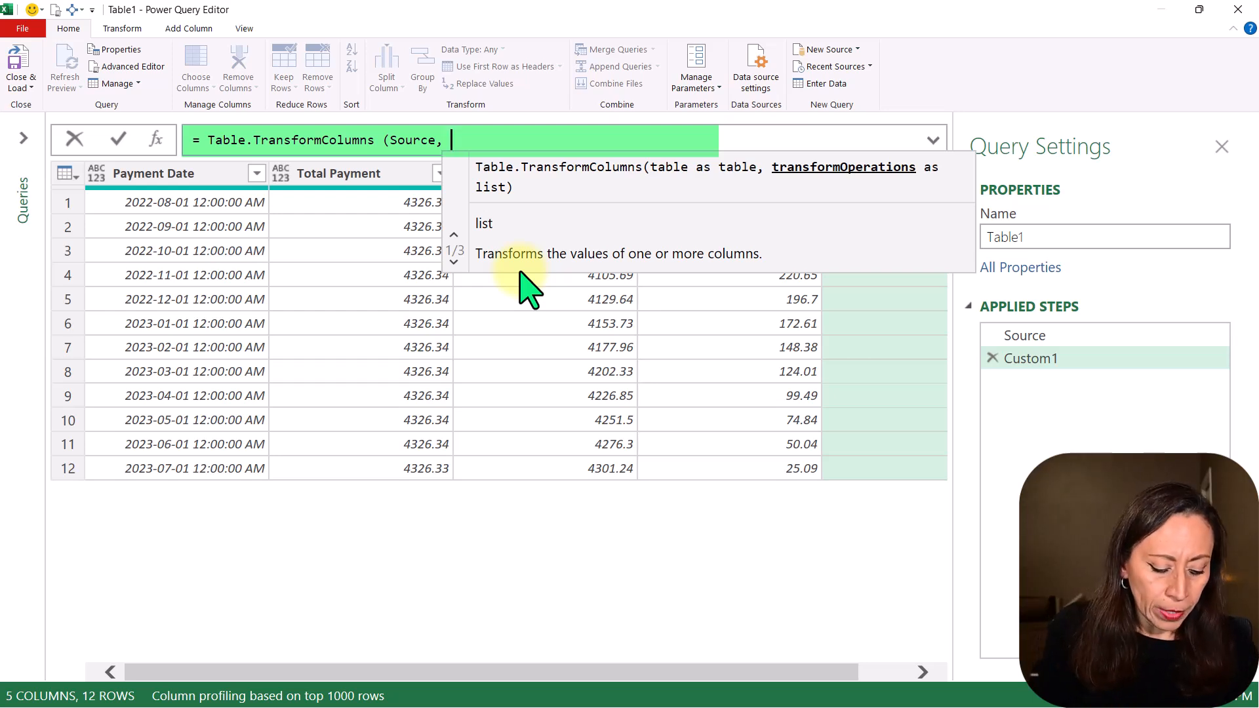
type("{}")
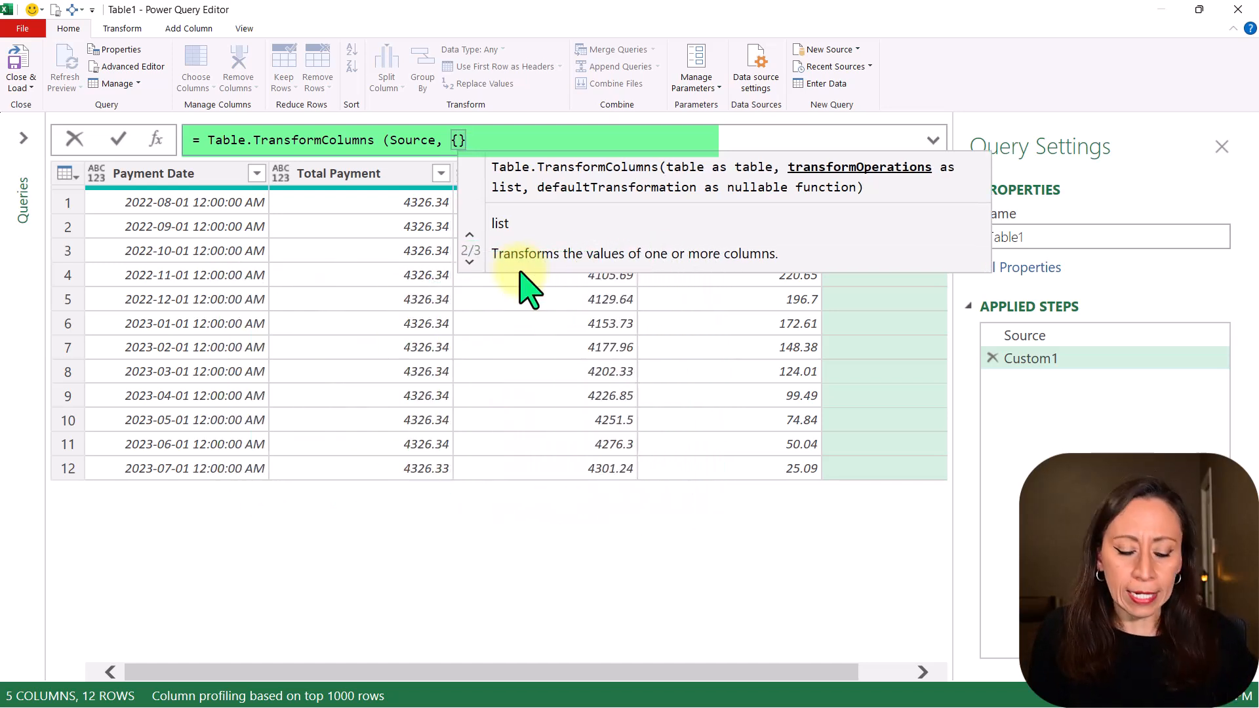
type(",")
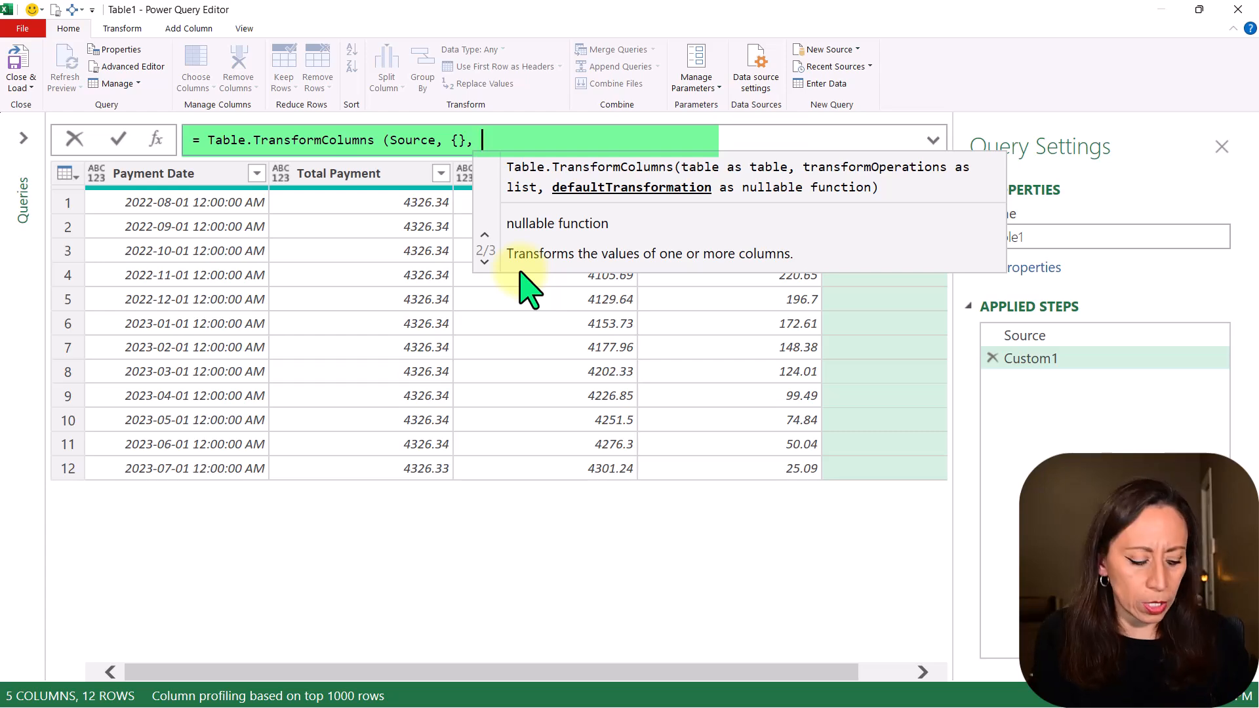
type("num")
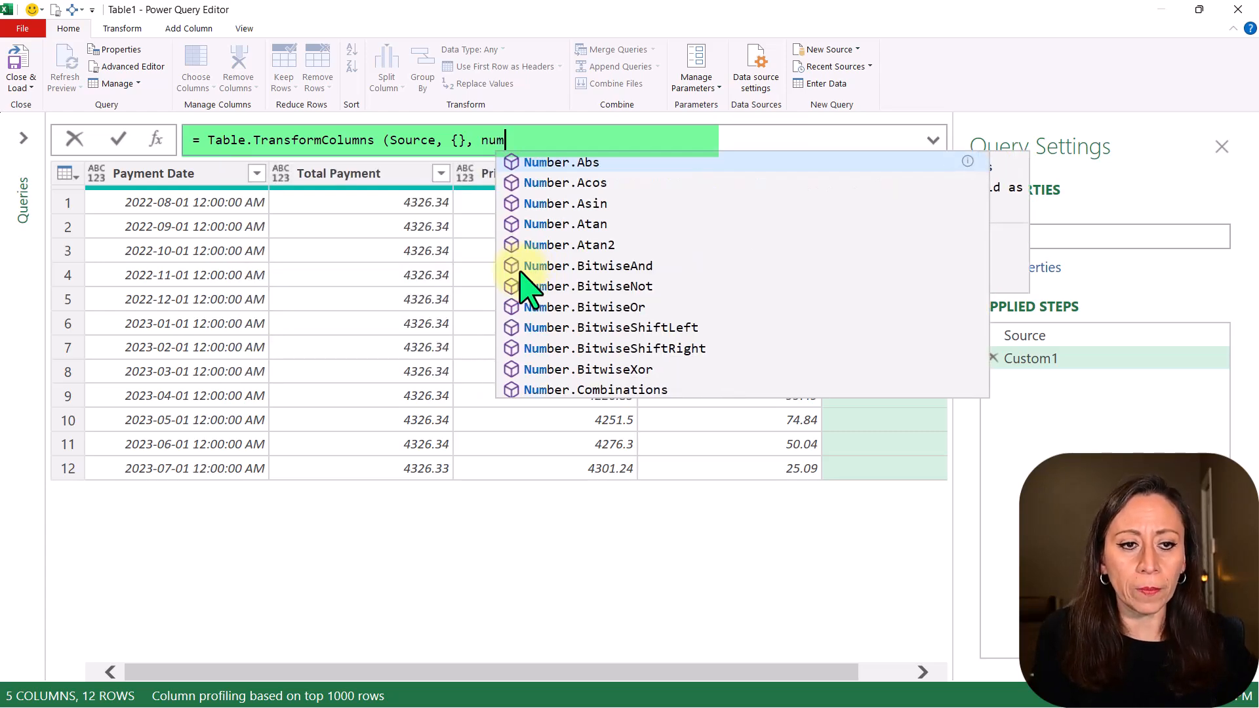
type("Number.From")
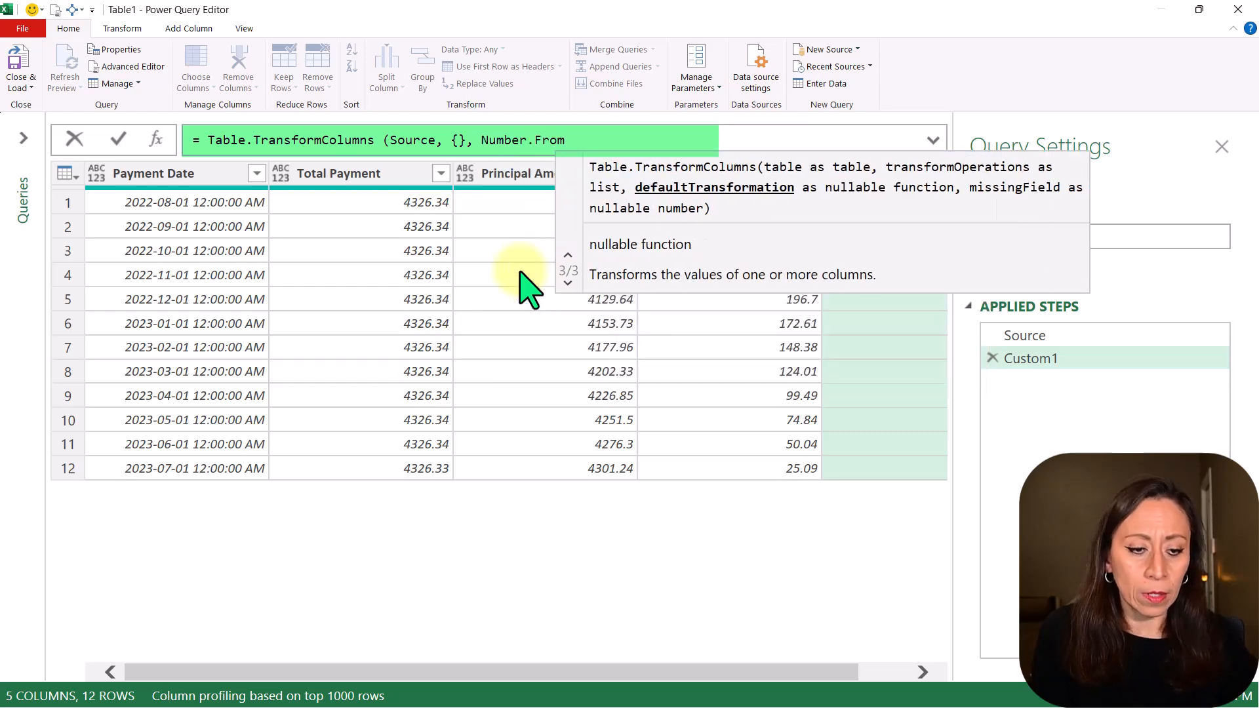
left_click(117, 140)
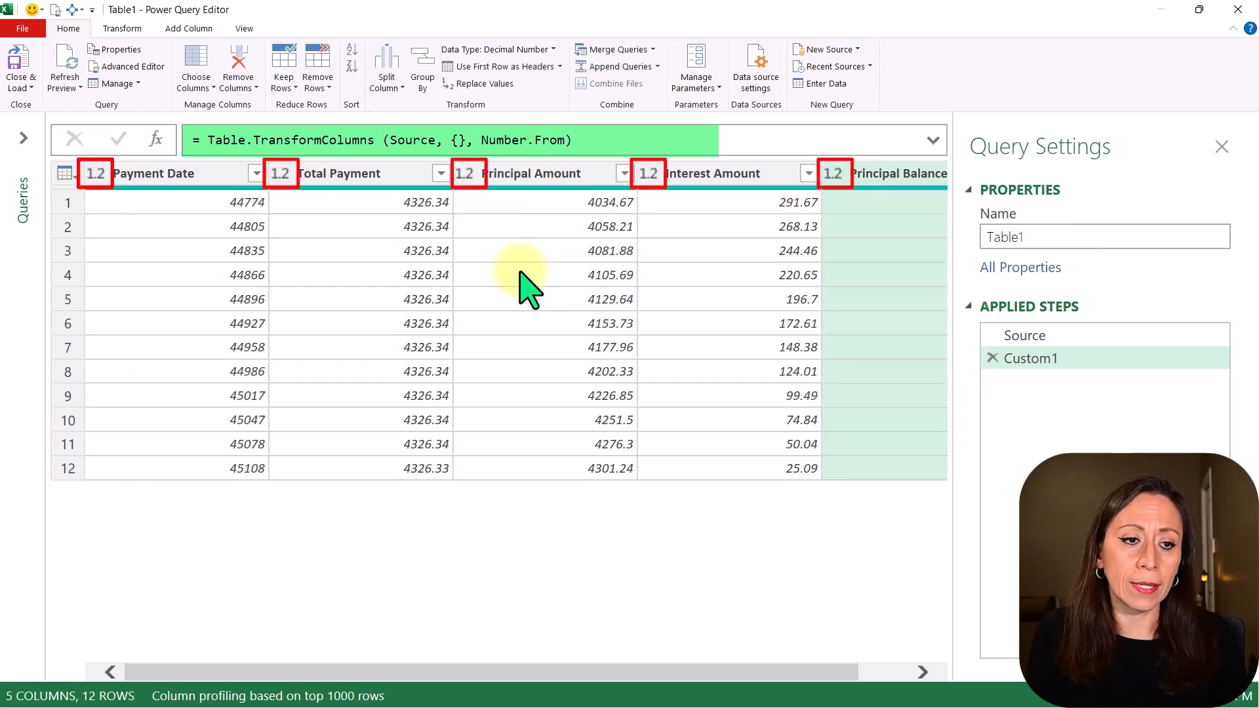
mouse_move(461, 6)
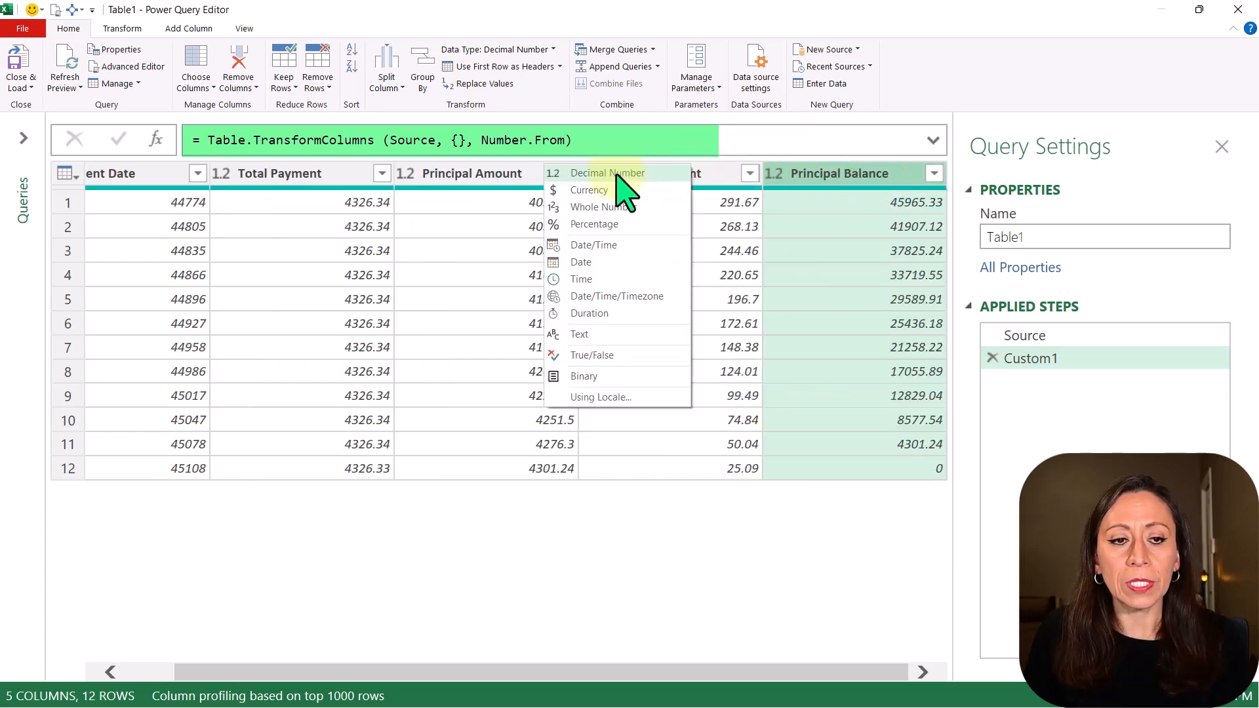
mouse_move(598, 177)
type("In")
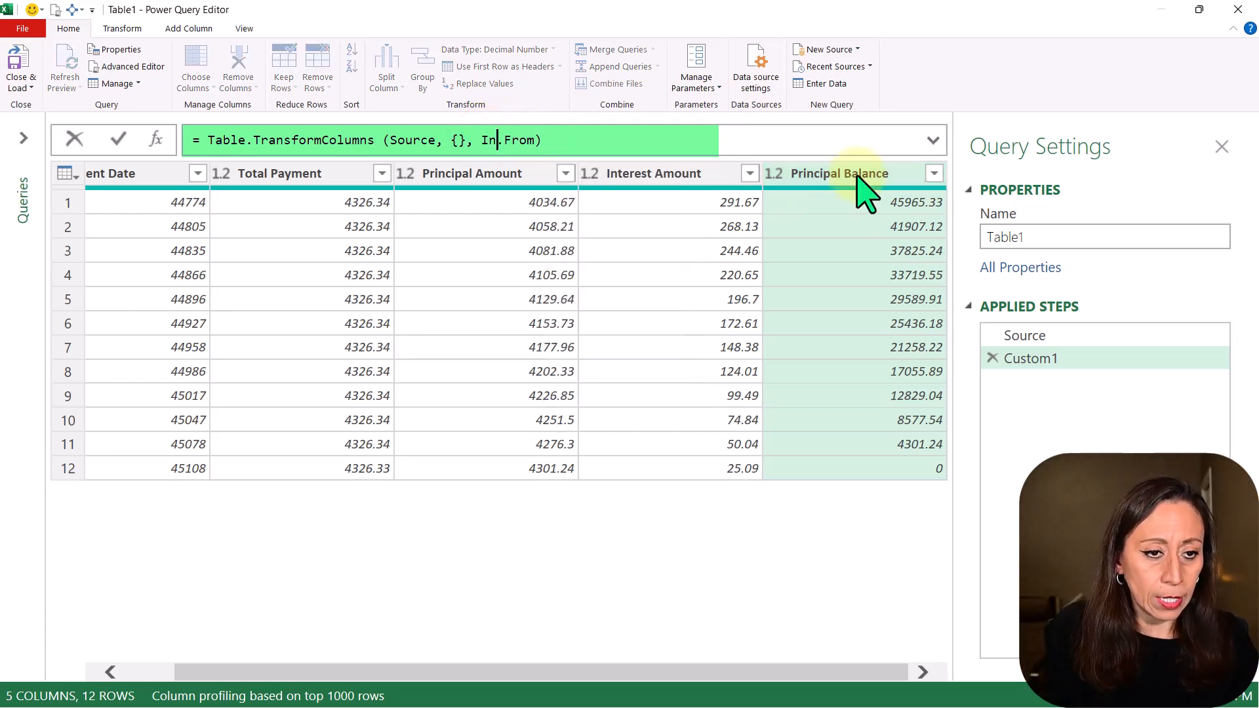
left_click(496, 49)
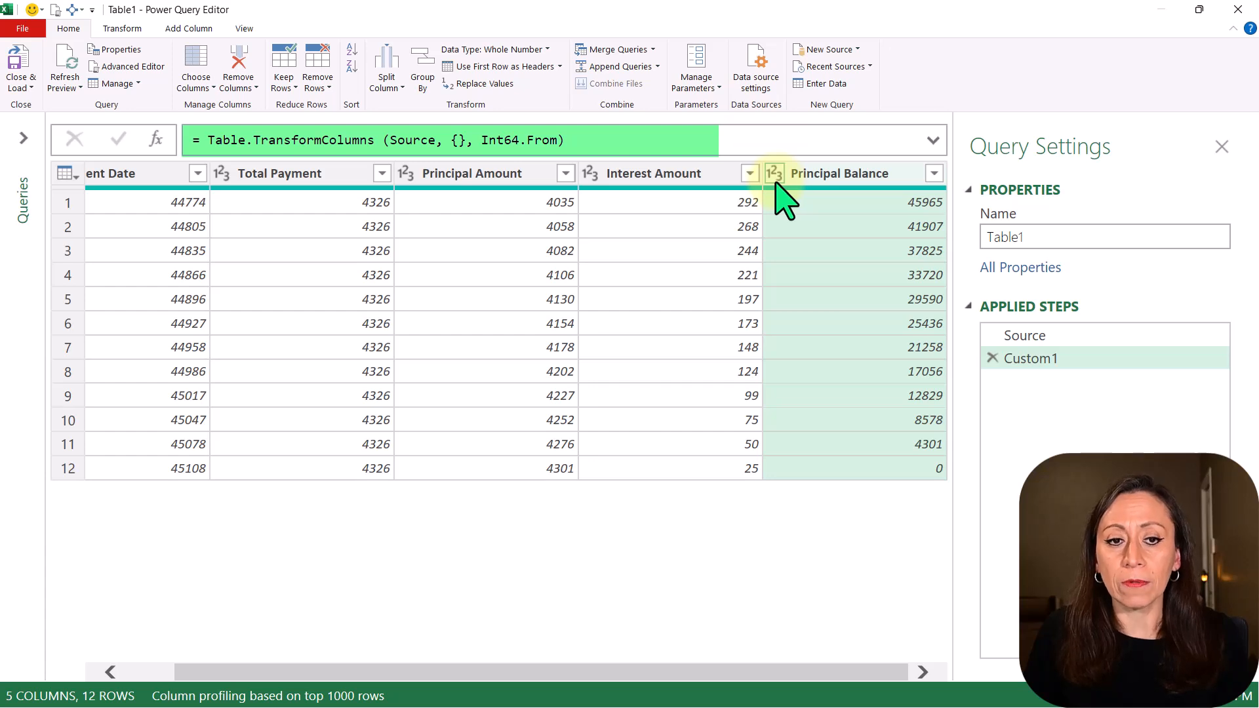
Check that Principal Balance's data type now reads Whole Number
left_click(773, 173)
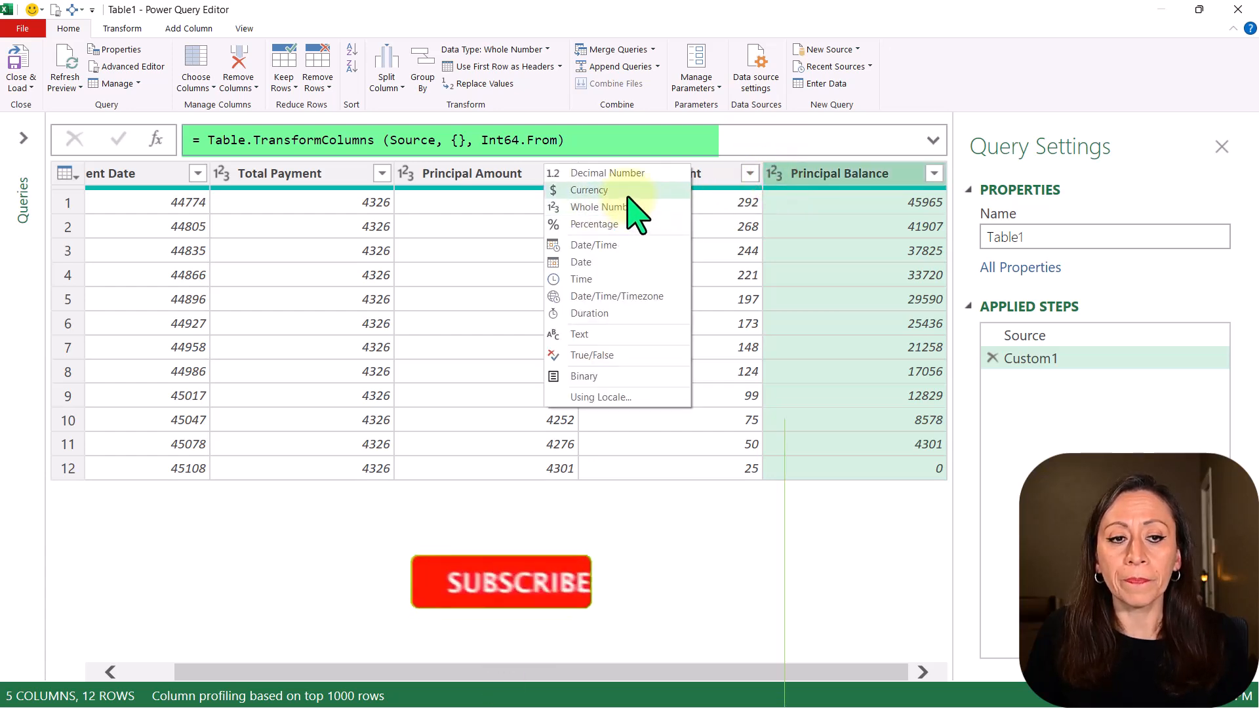
left_click(597, 205)
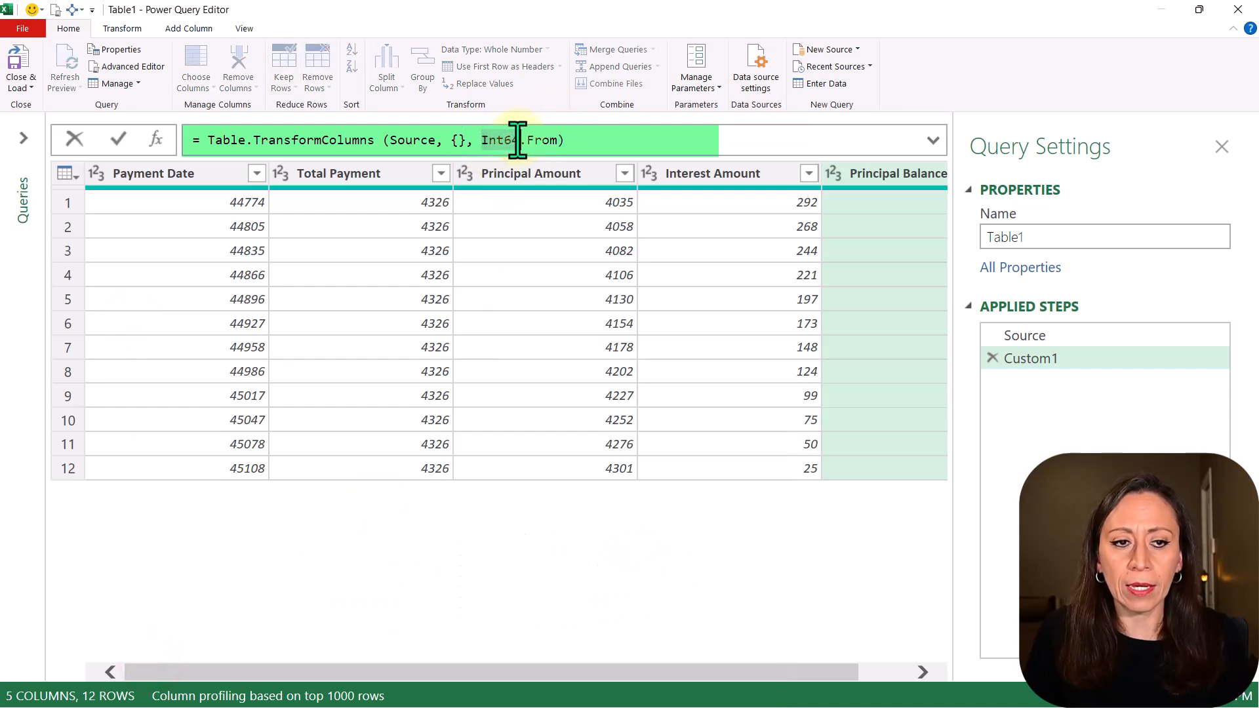
type("Tex")
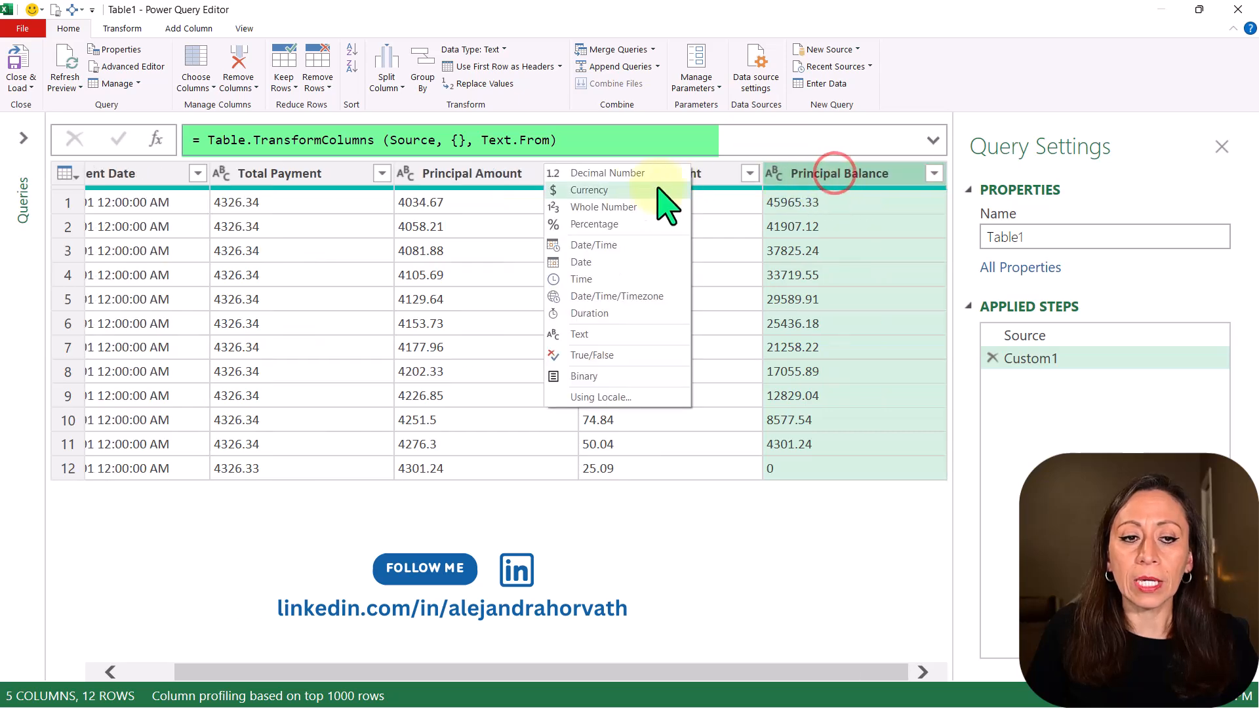
mouse_move(594, 334)
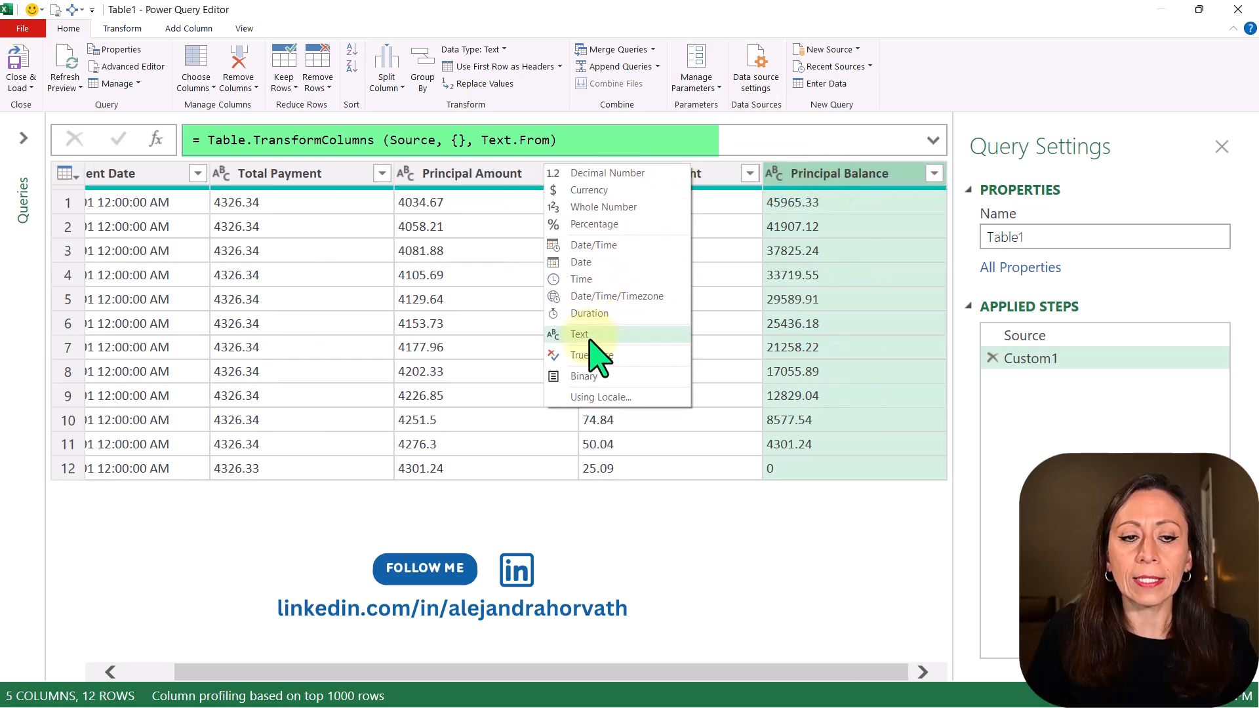
left_click(579, 334)
type("Int64")
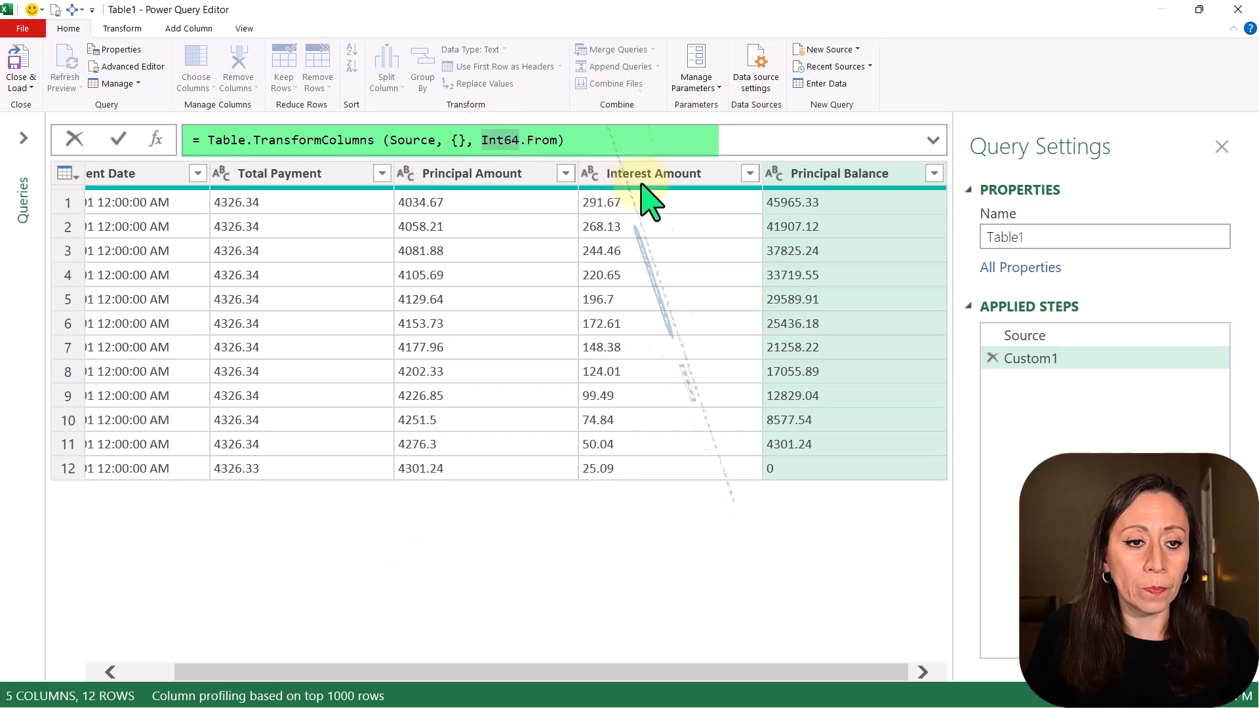
left_click(117, 139)
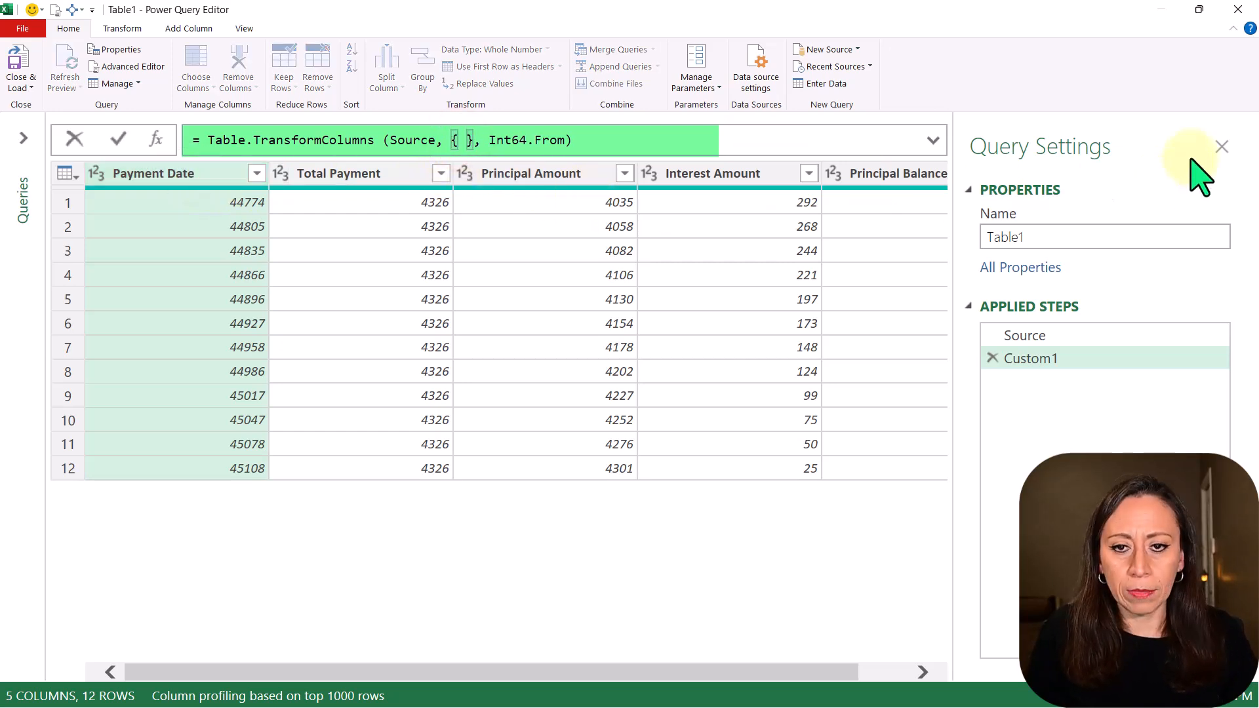
Close the Query Settings pane and start editing the formula's empty column list
left_click(1221, 147)
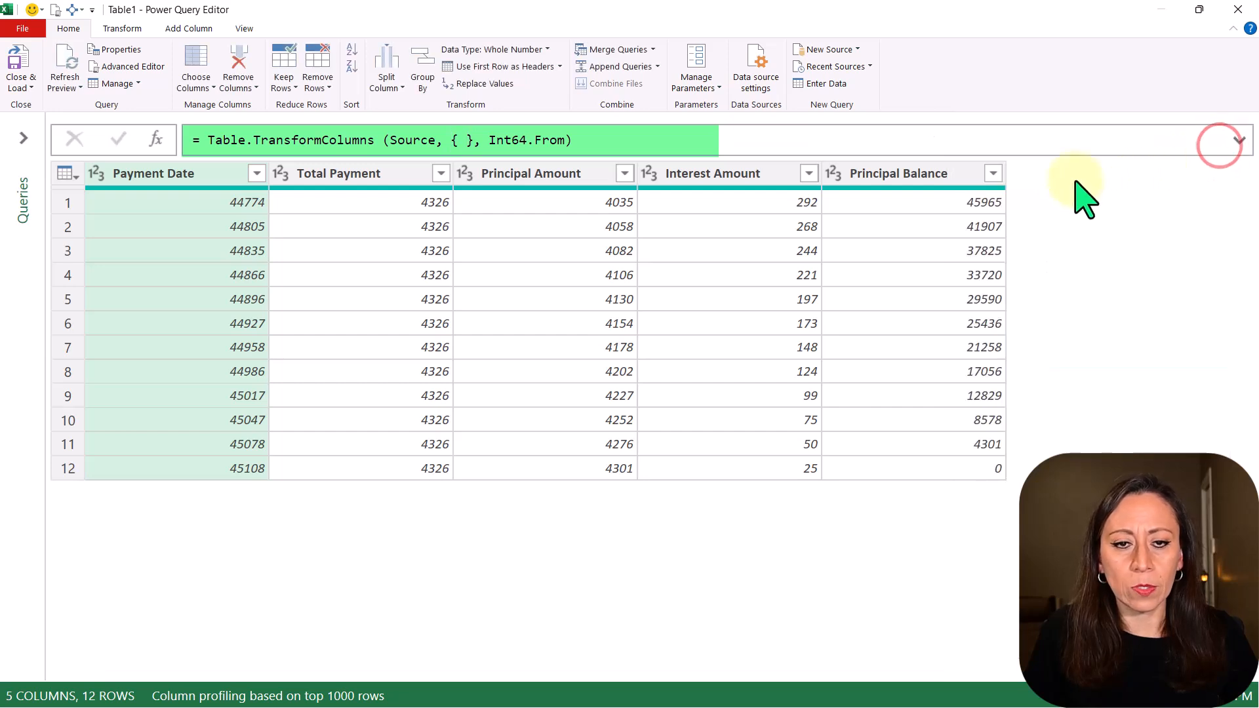
left_click(462, 140)
type("{} ")
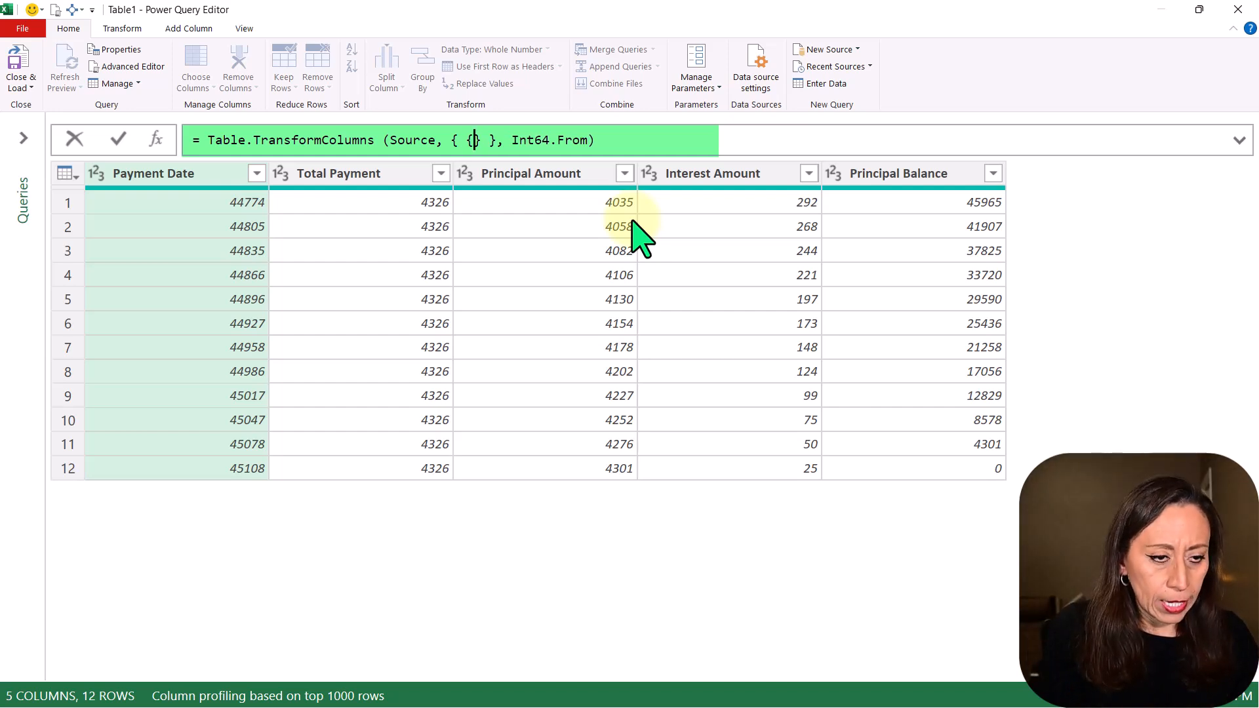
Add the exception {"Payment Date", Date.From} so Payment Date becomes dates
type("Payment")
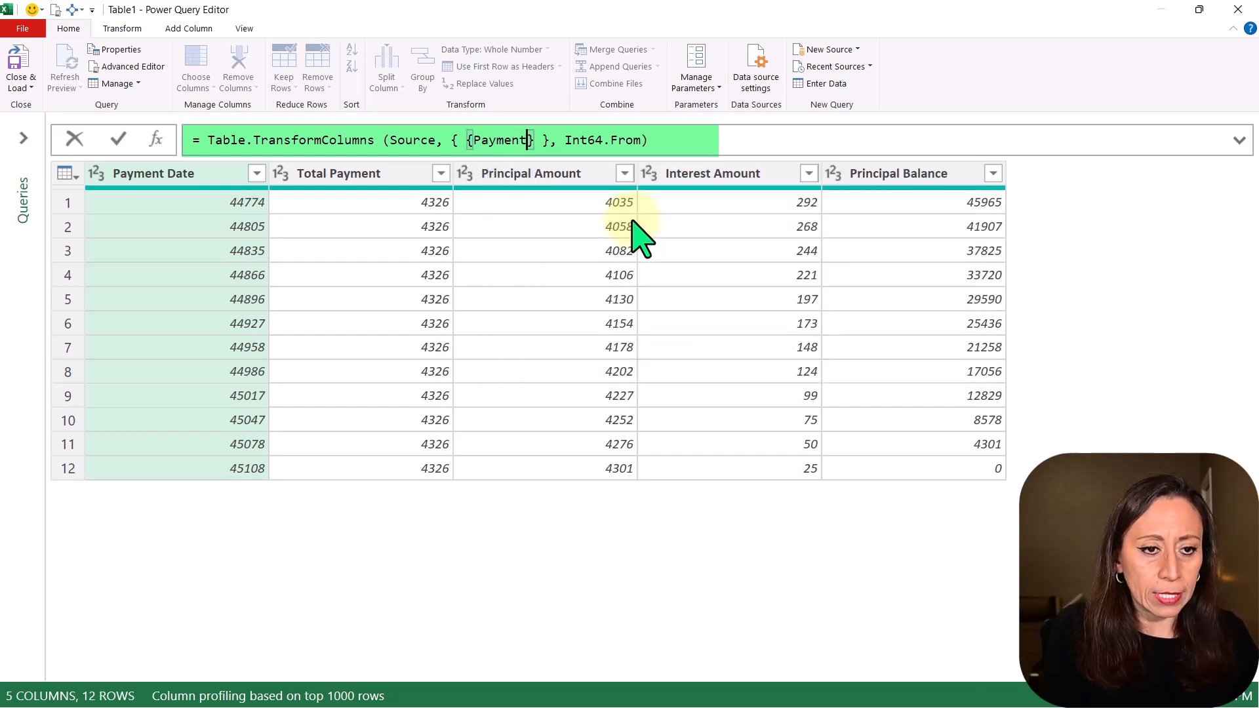
type("Date\",")
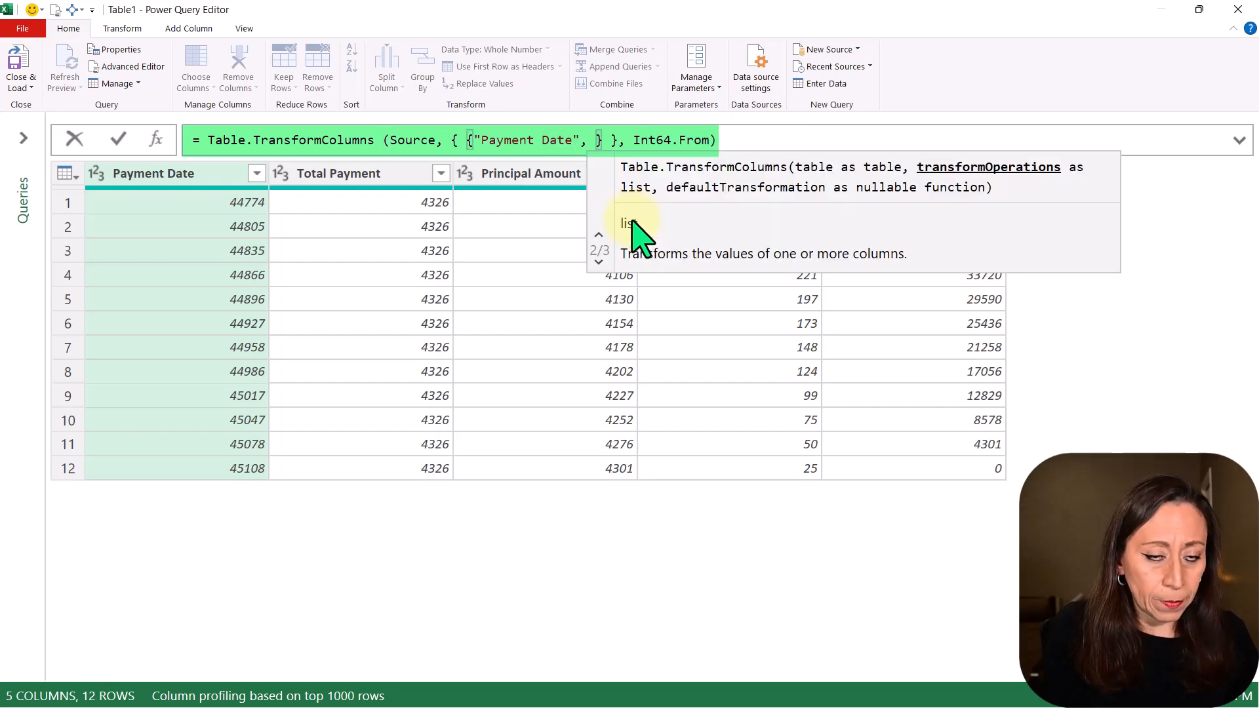
type("dat")
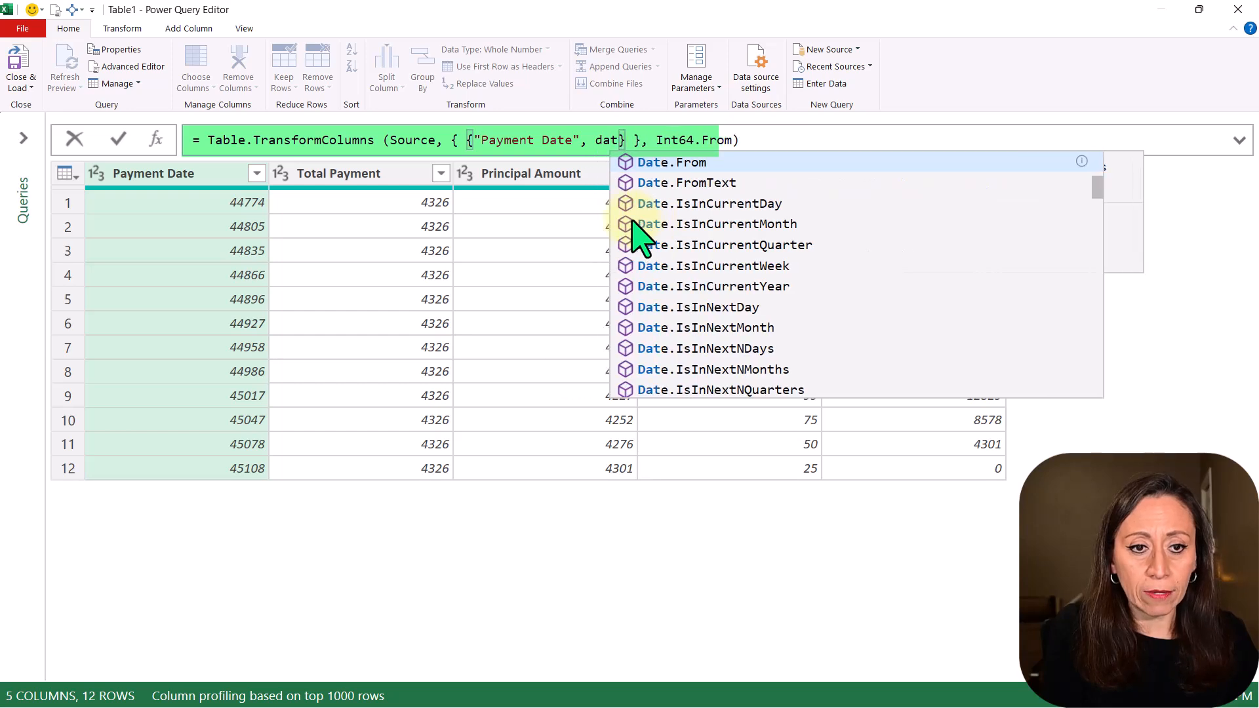
left_click(677, 163)
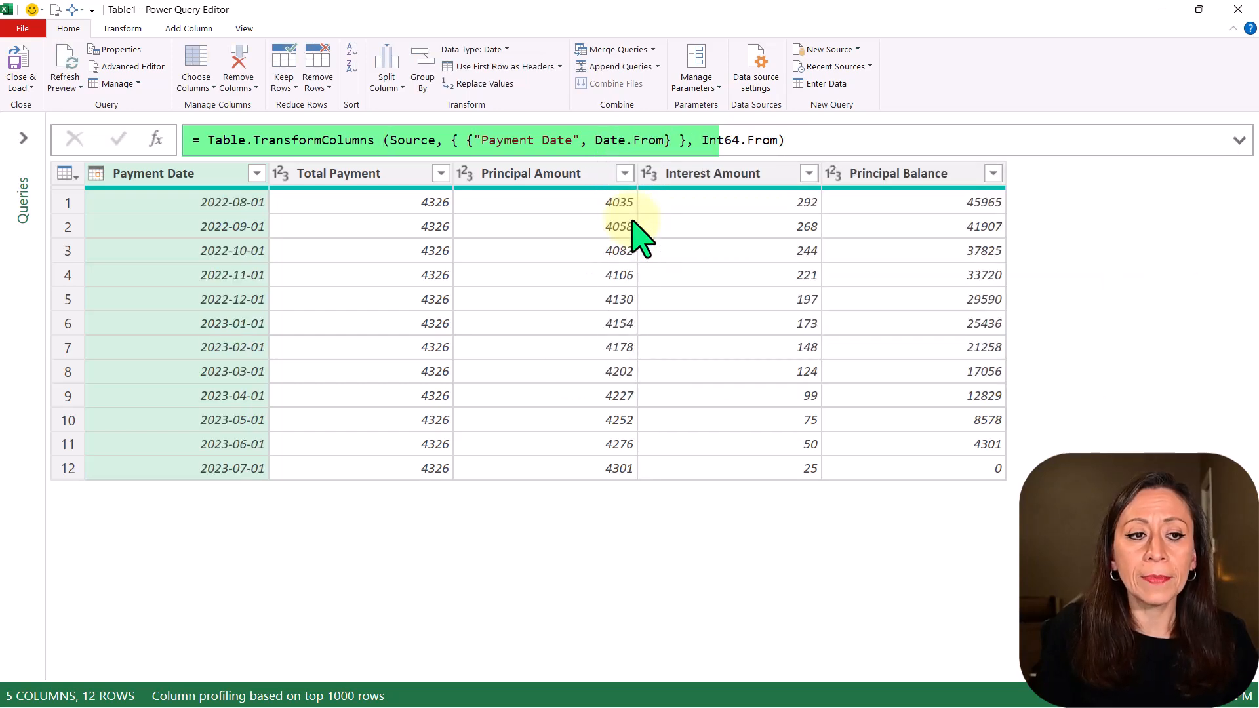
mouse_move(241, 184)
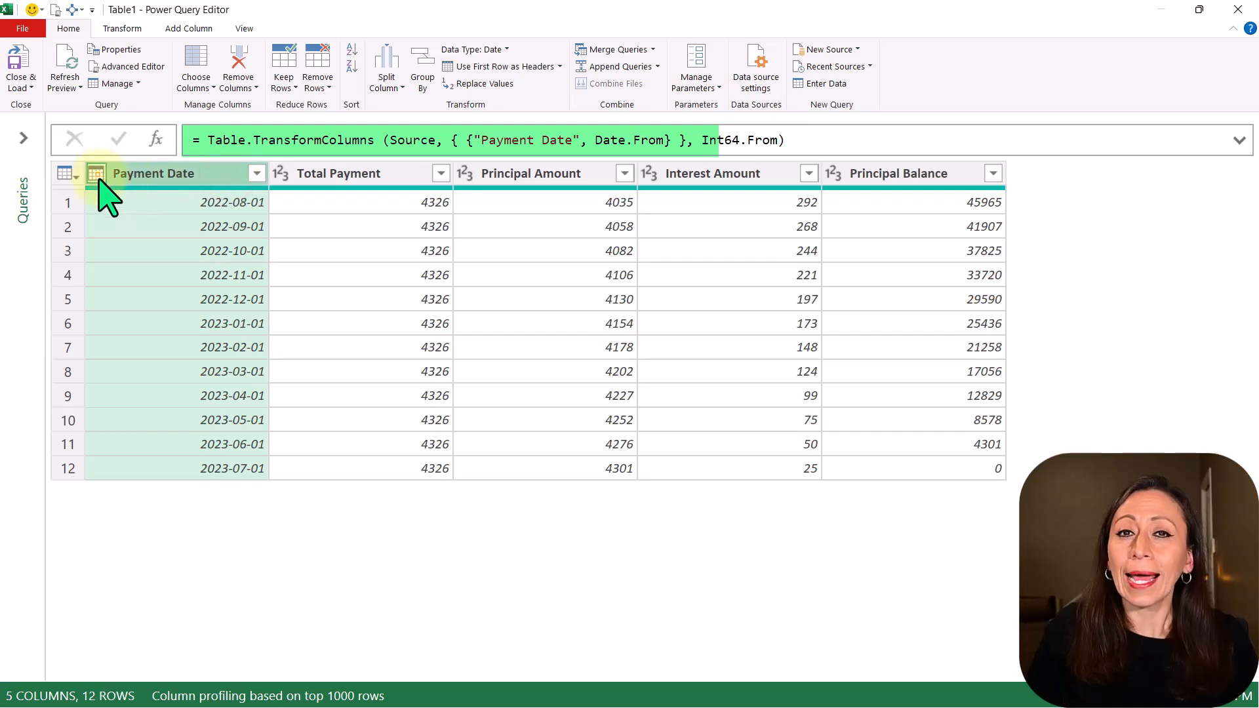
Confirm Payment Date's column type now shows Date
left_click(95, 173)
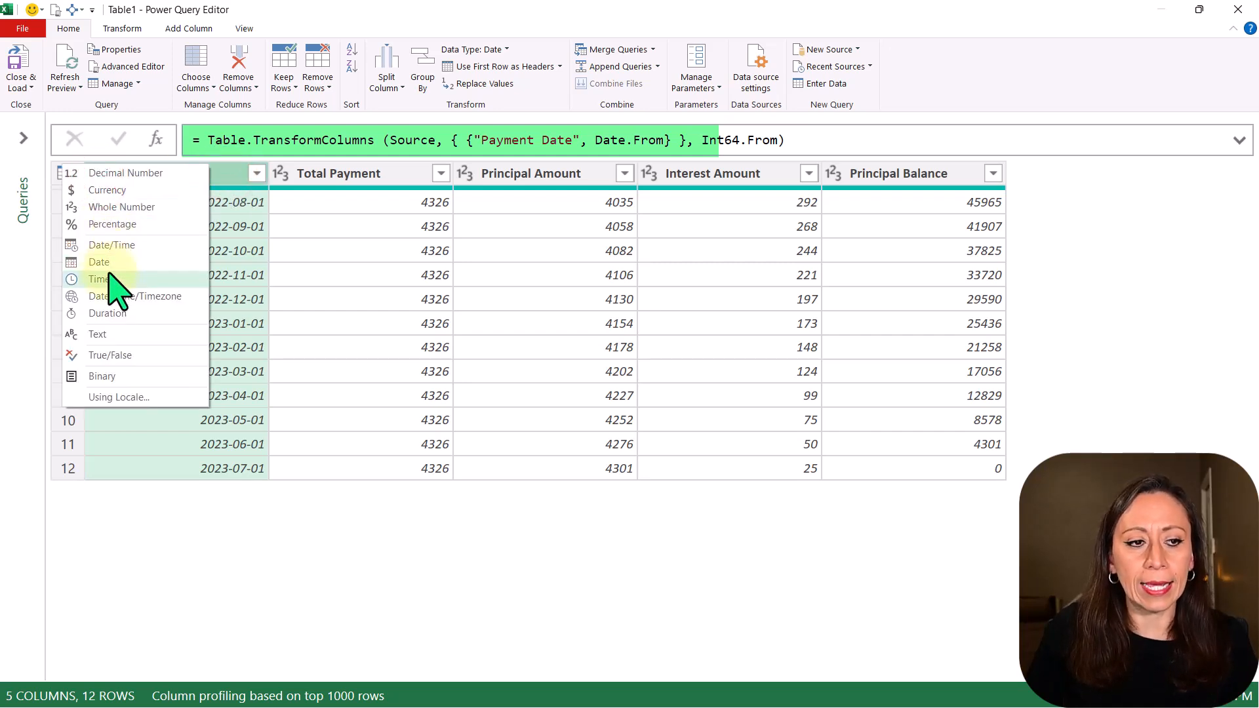